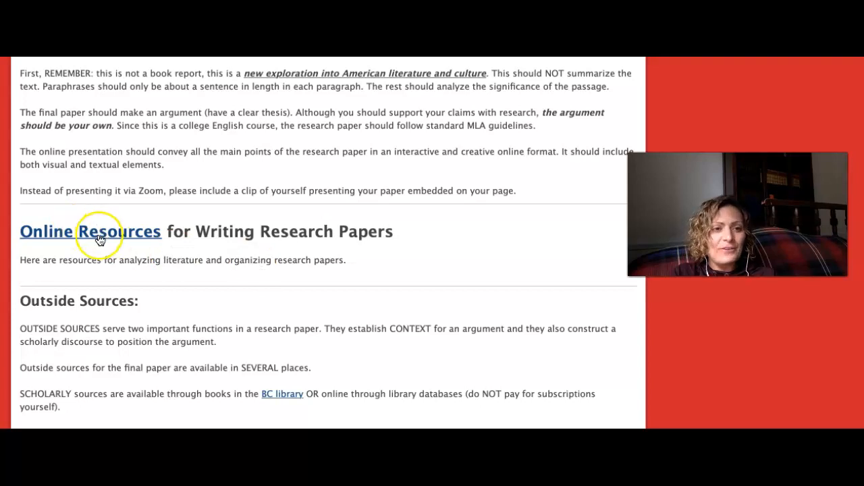
- Go to the Online Resources wiki page and its Ways to Approach Analysis section
left_click(100, 231)
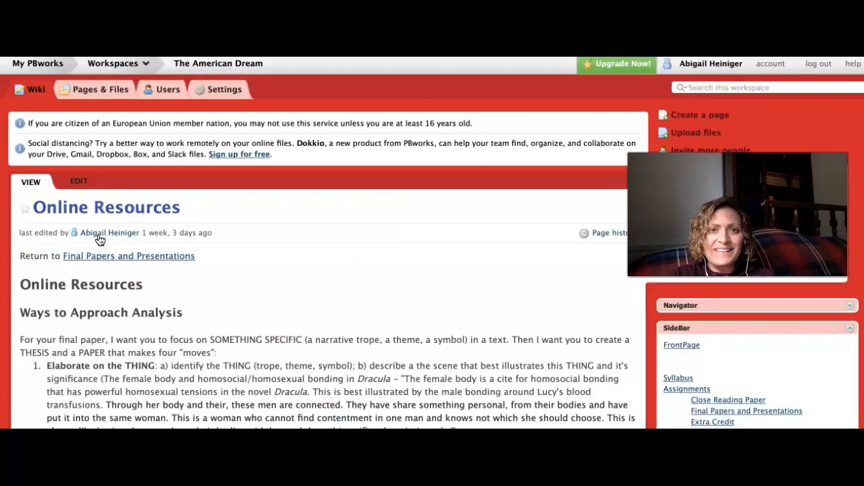
- Scroll past the four analysis moves to the MLA Style Guide with its Purdue OWL link
scroll("down", 3)
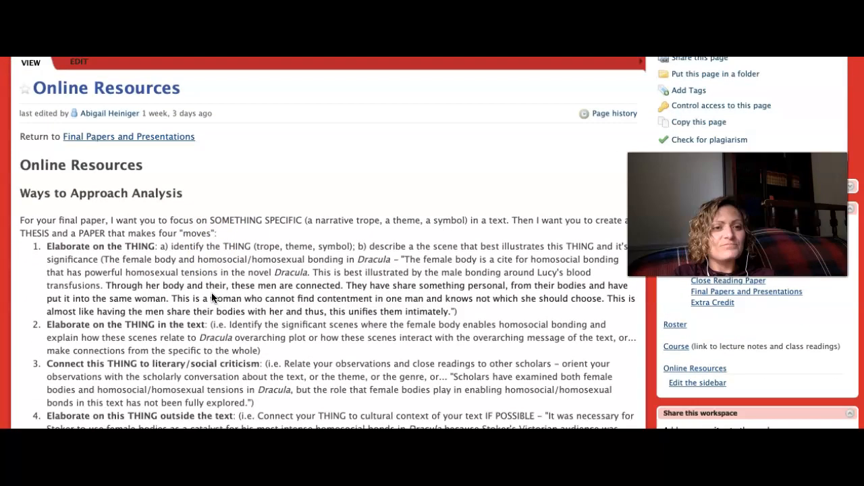
scroll("down", 3)
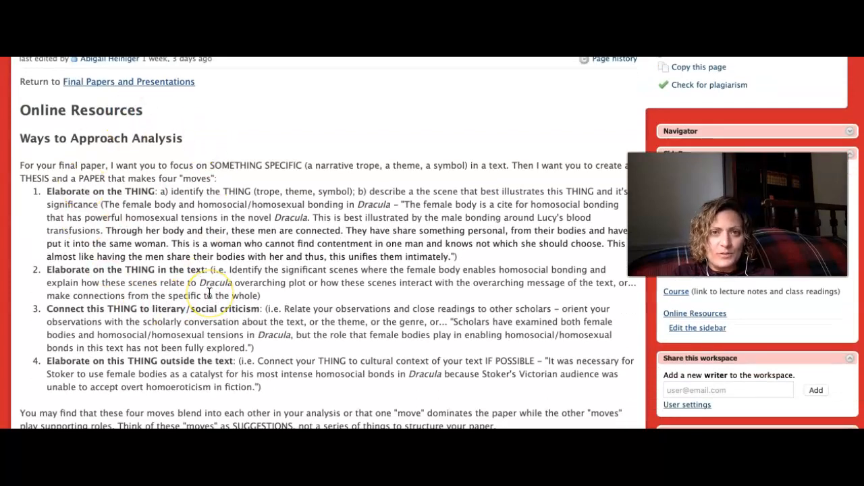
scroll("down", 3)
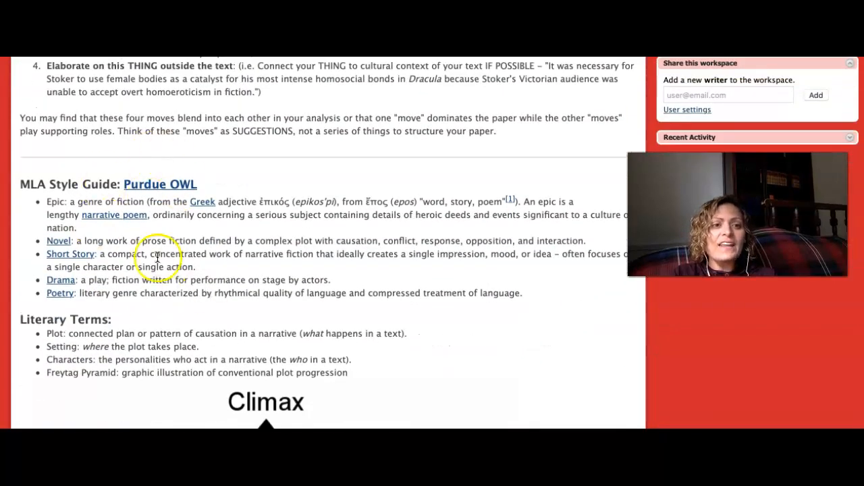
mouse_move(78, 301)
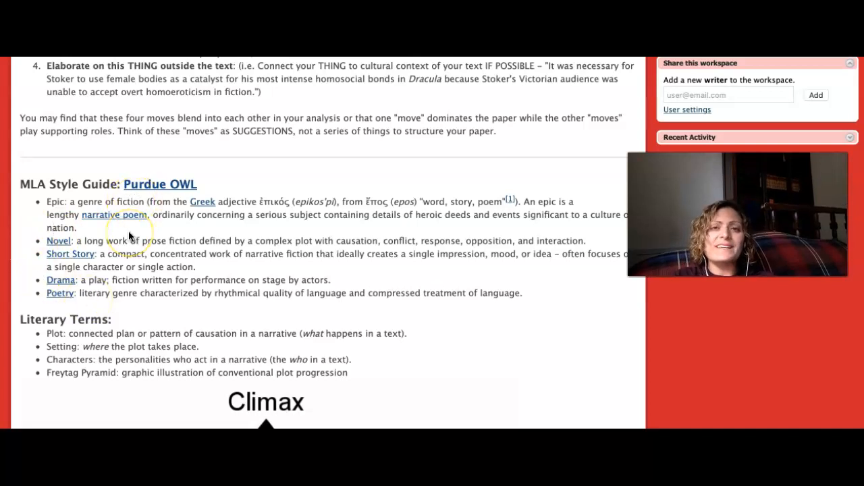
- Scroll through the Freytag Pyramid diagram and literary devices to the RESEARCH history links
scroll("down", 3)
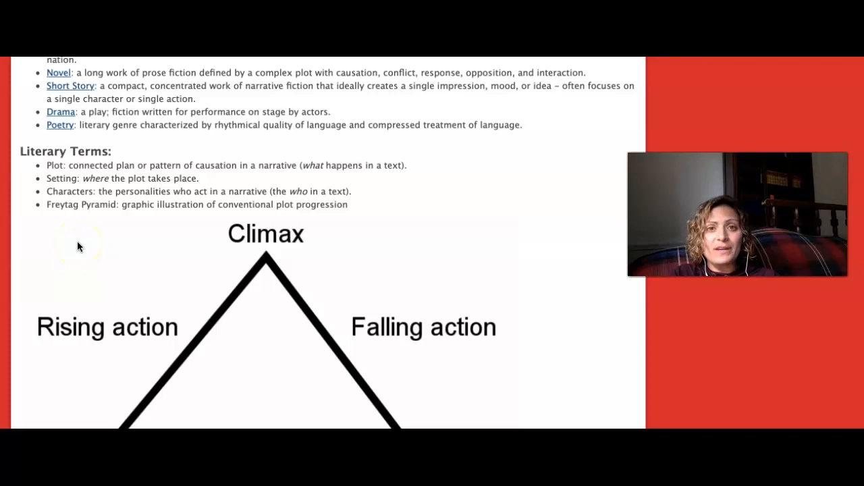
scroll("down", 3)
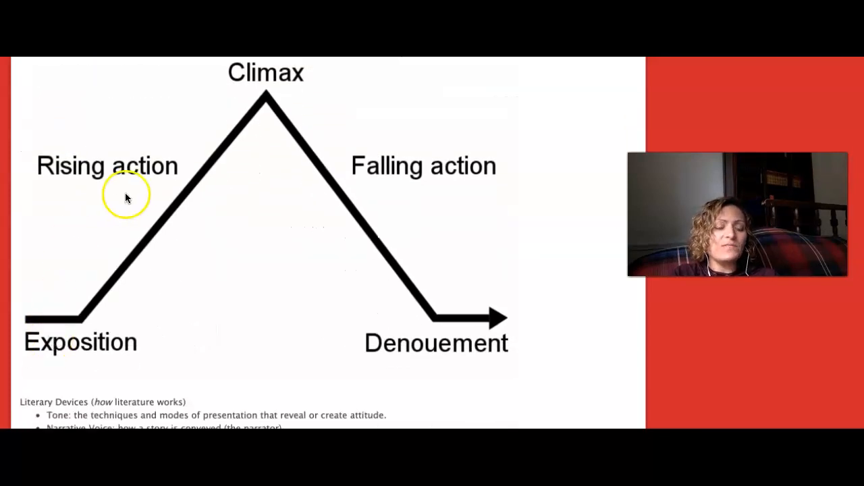
mouse_move(429, 186)
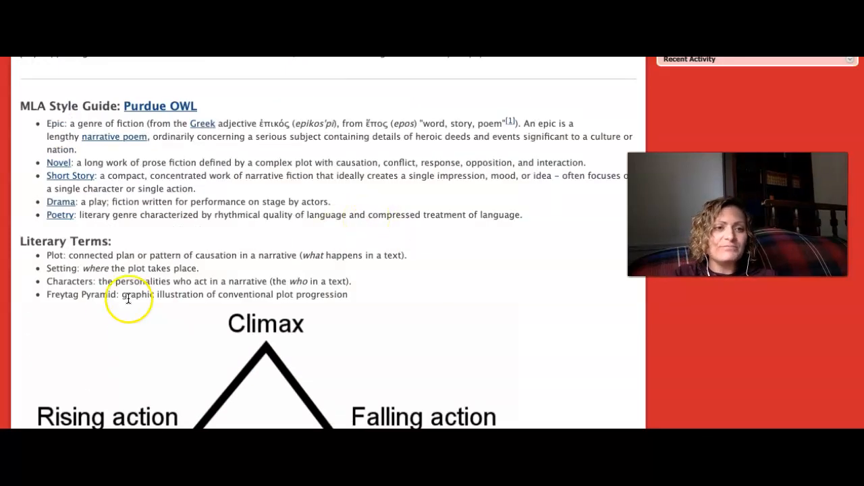
scroll("down", 3)
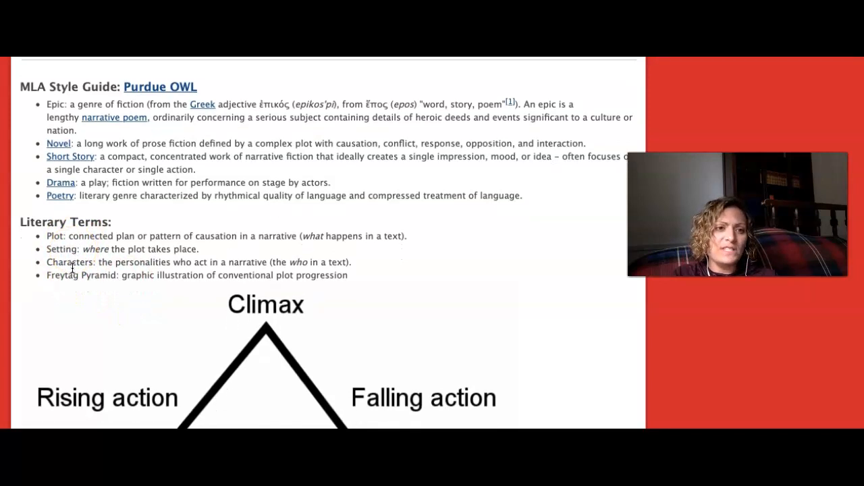
scroll("down", 3)
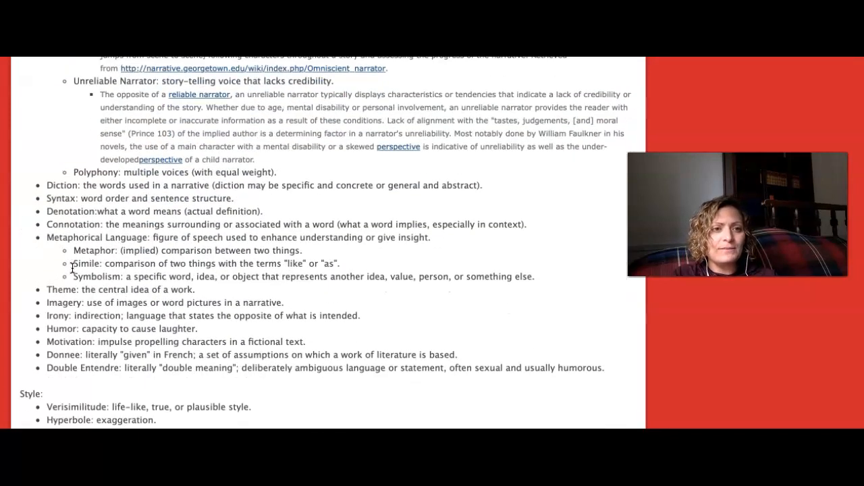
scroll("down", 3)
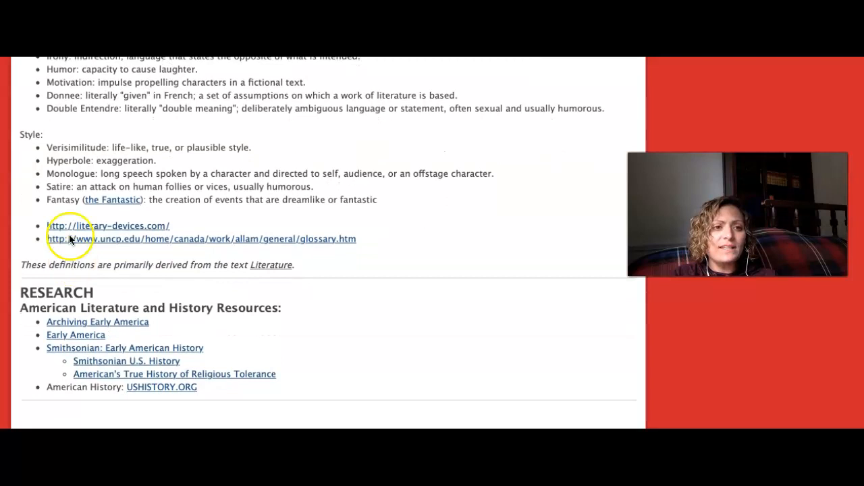
- Scroll to the page bottom showing American Literature and History links and empty comments
scroll("down", 3)
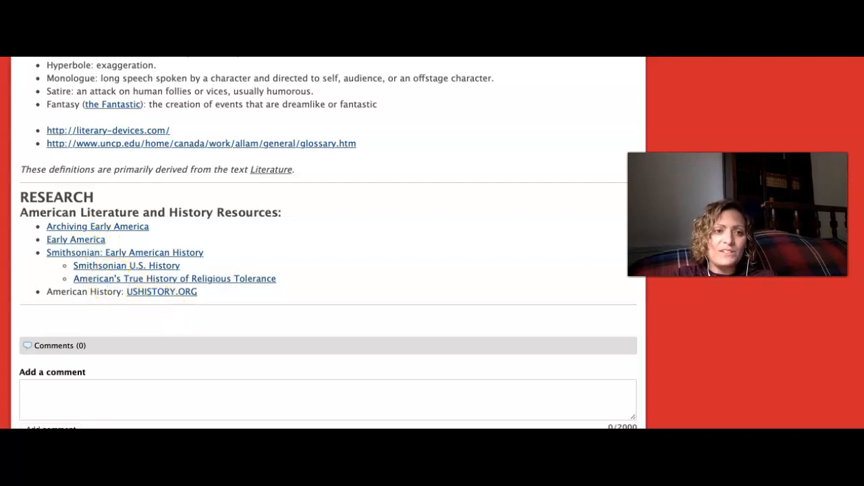
mouse_move(170, 305)
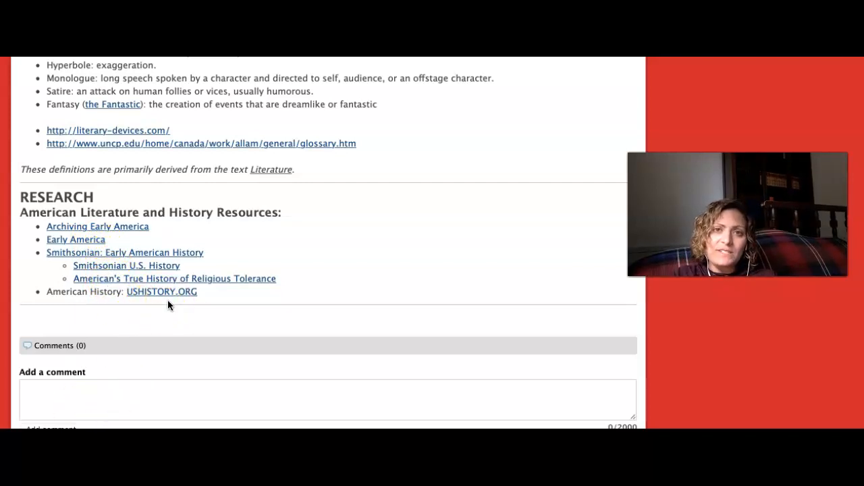